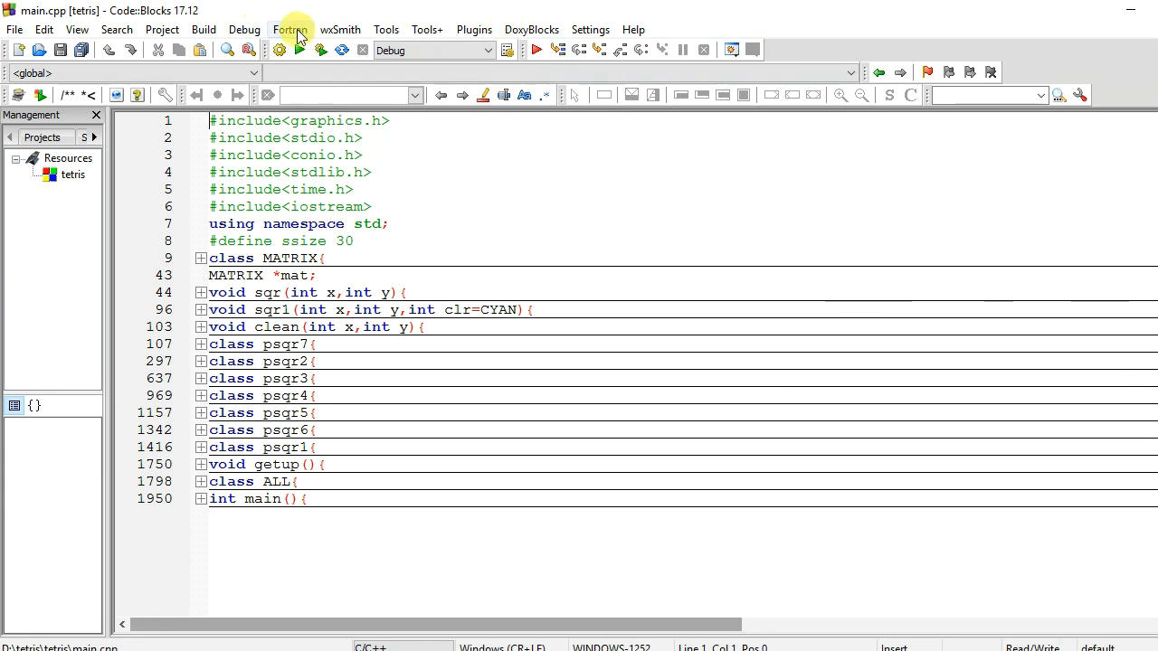
Build and run the tetris project so the Tetris Game window opens at level 1
click(301, 50)
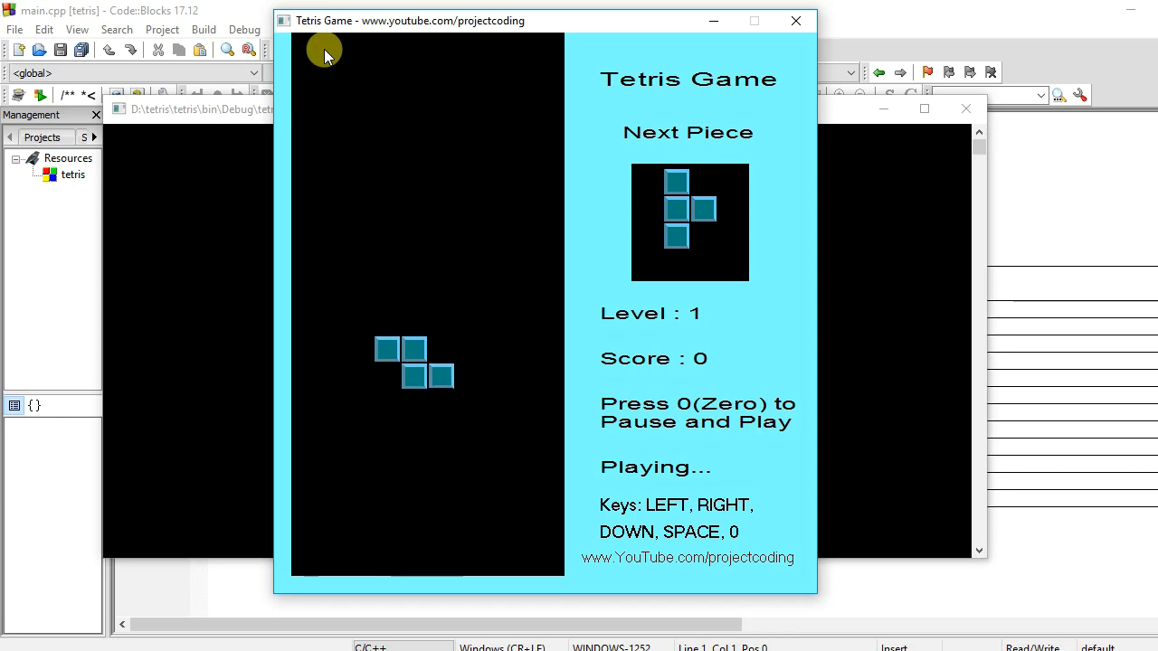
Drop the falling Tetris pieces with the Down arrow key until the game ends
key(Down)
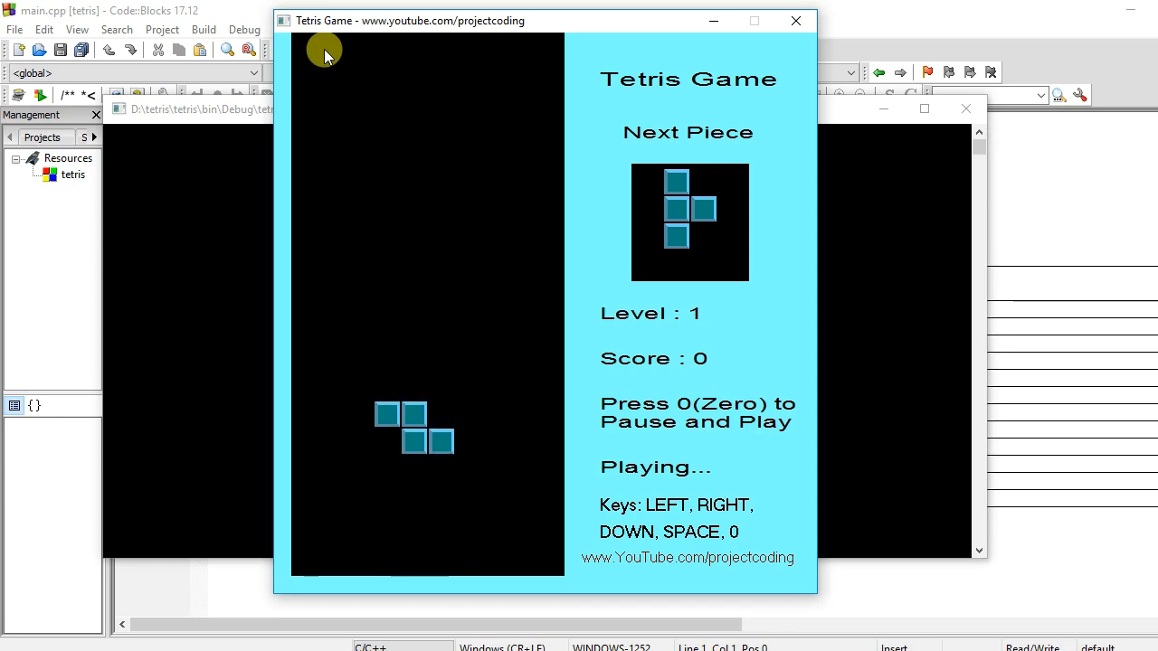
key(Down)
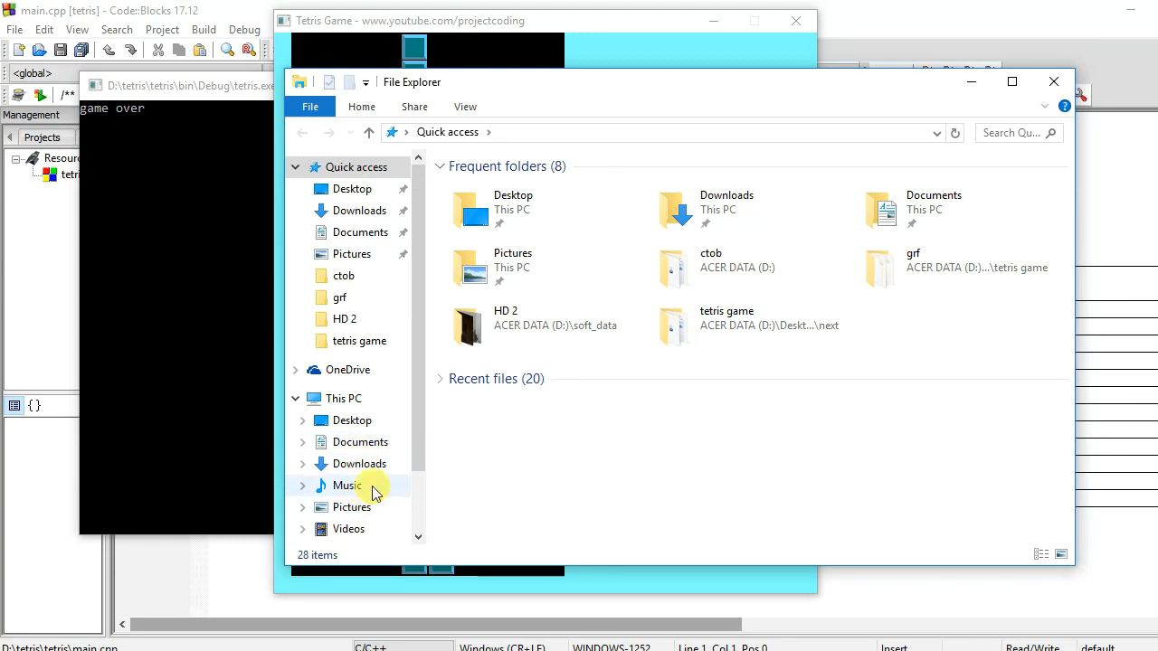
Browse from the C drive through Program Files into the CodeBlocks folder
click(355, 521)
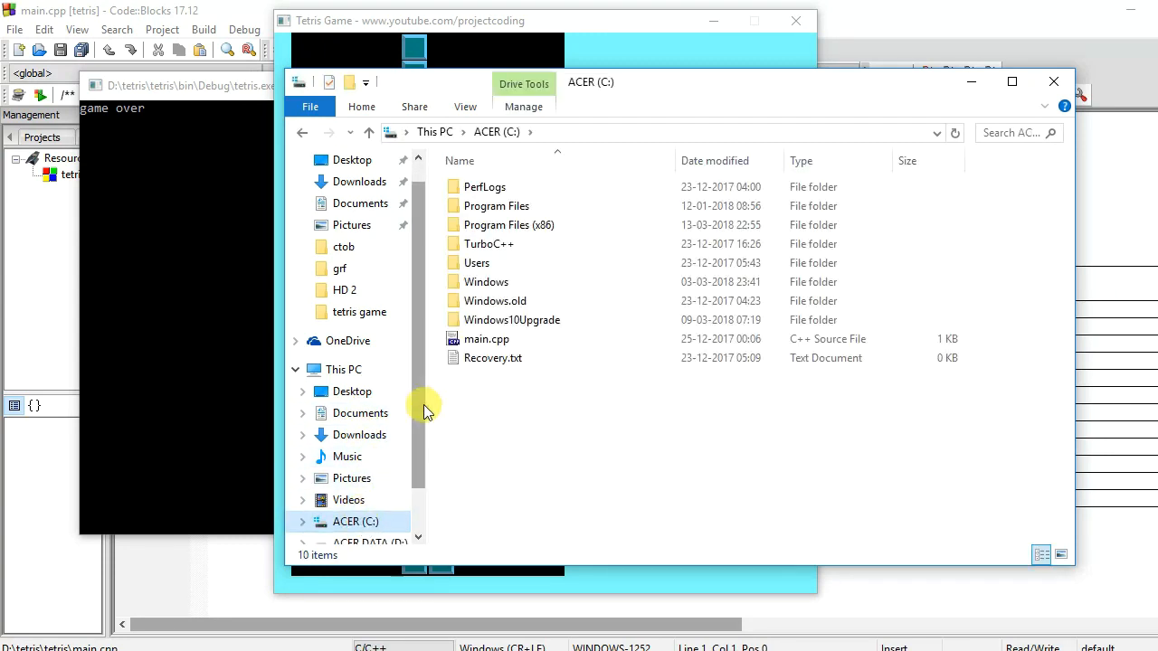
double_click(496, 205)
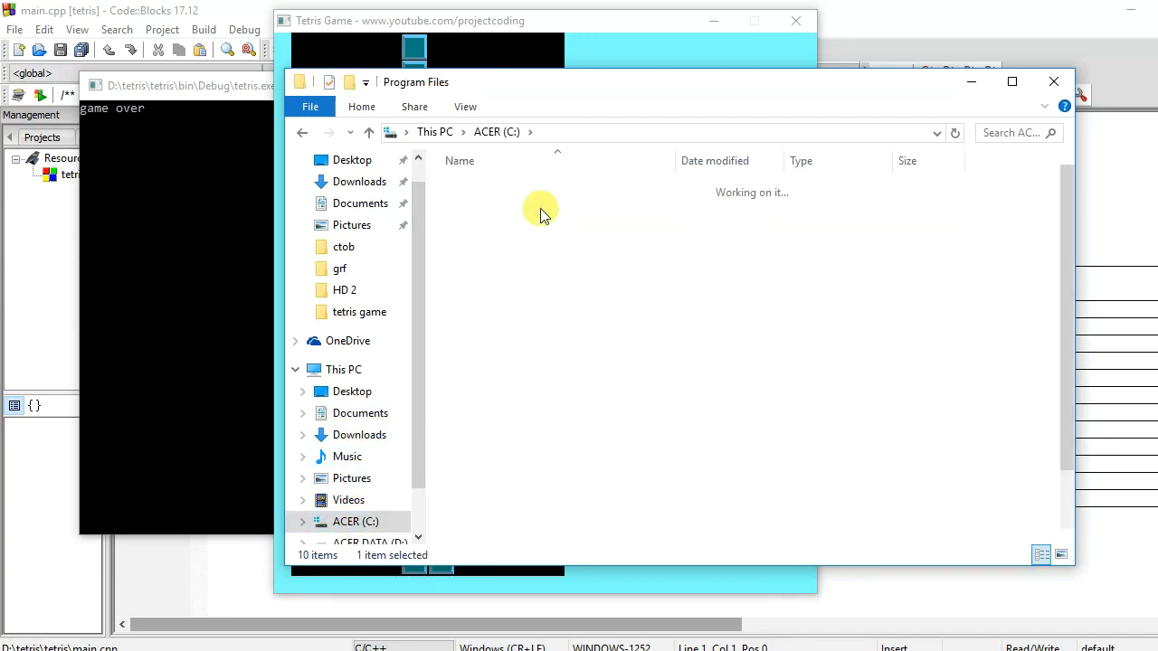
double_click(540, 204)
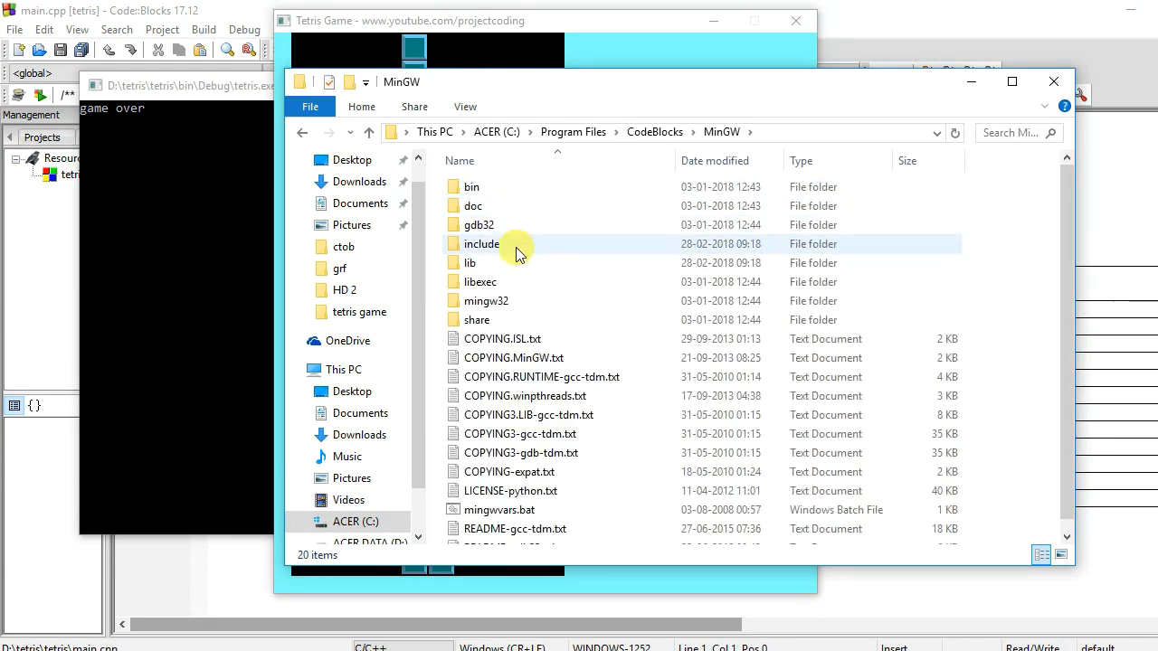
mouse_move(518, 251)
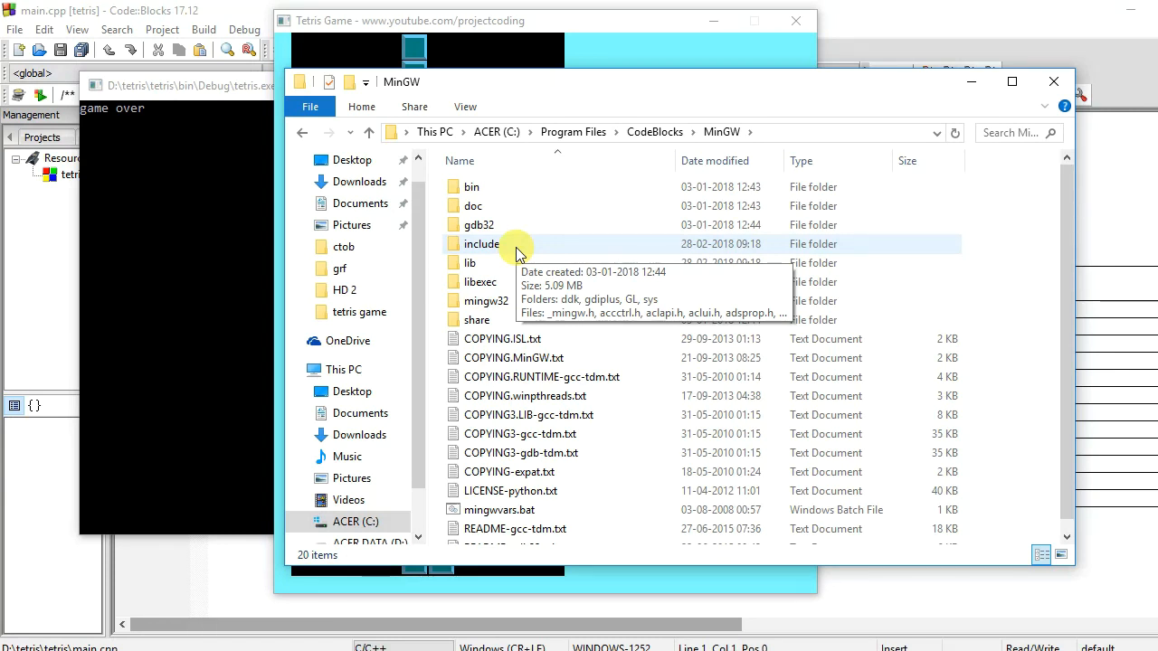
mouse_move(579, 151)
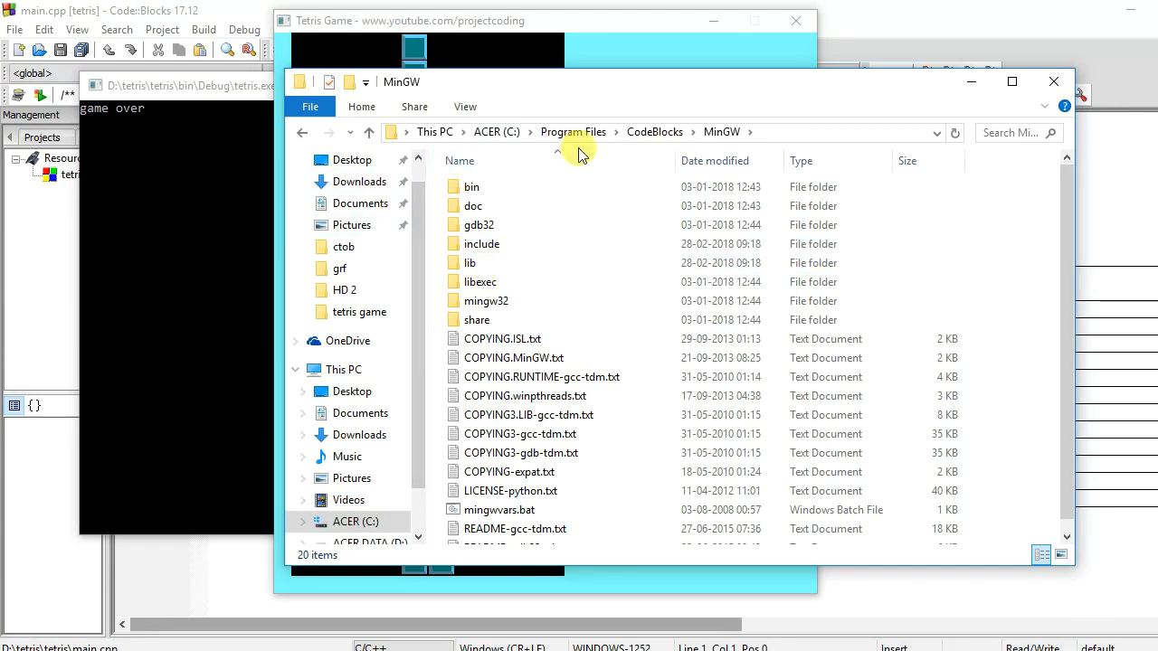
mouse_move(619, 50)
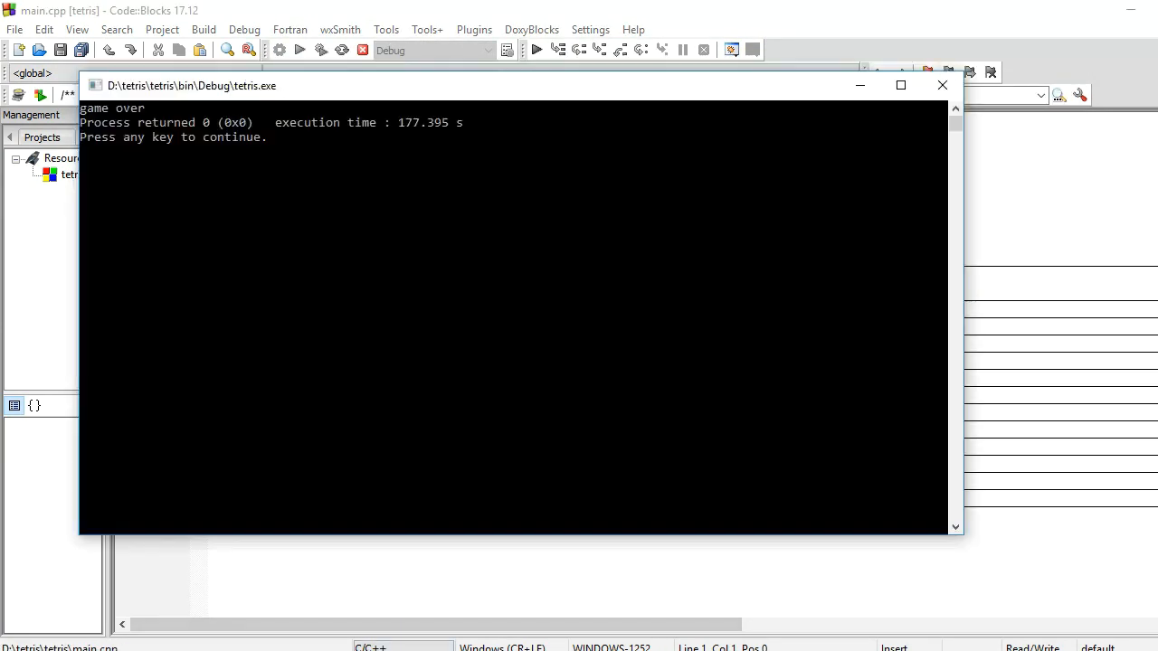
Close the game console and open Settings > Compiler for global compiler settings
click(942, 85)
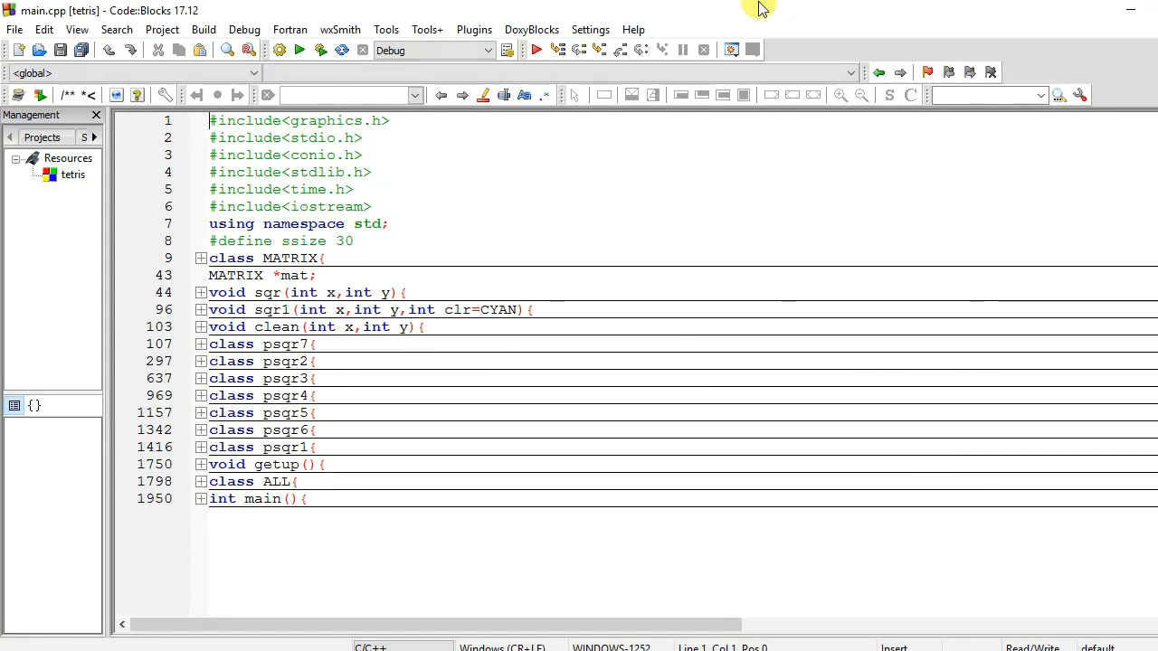
mouse_move(633, 29)
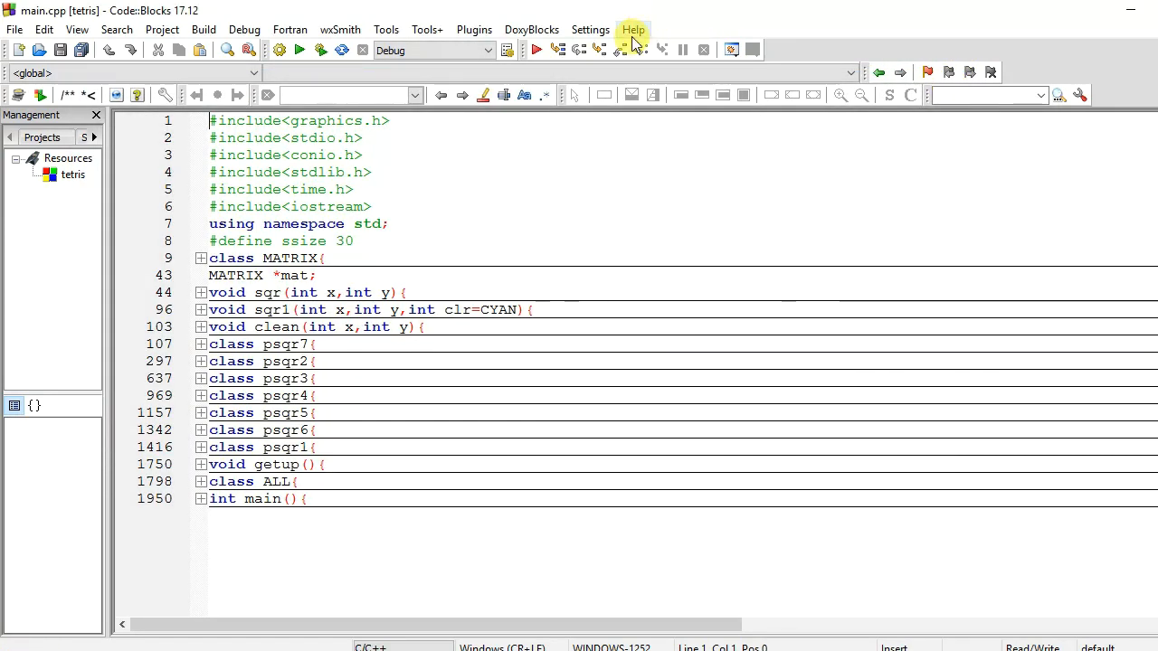
click(590, 29)
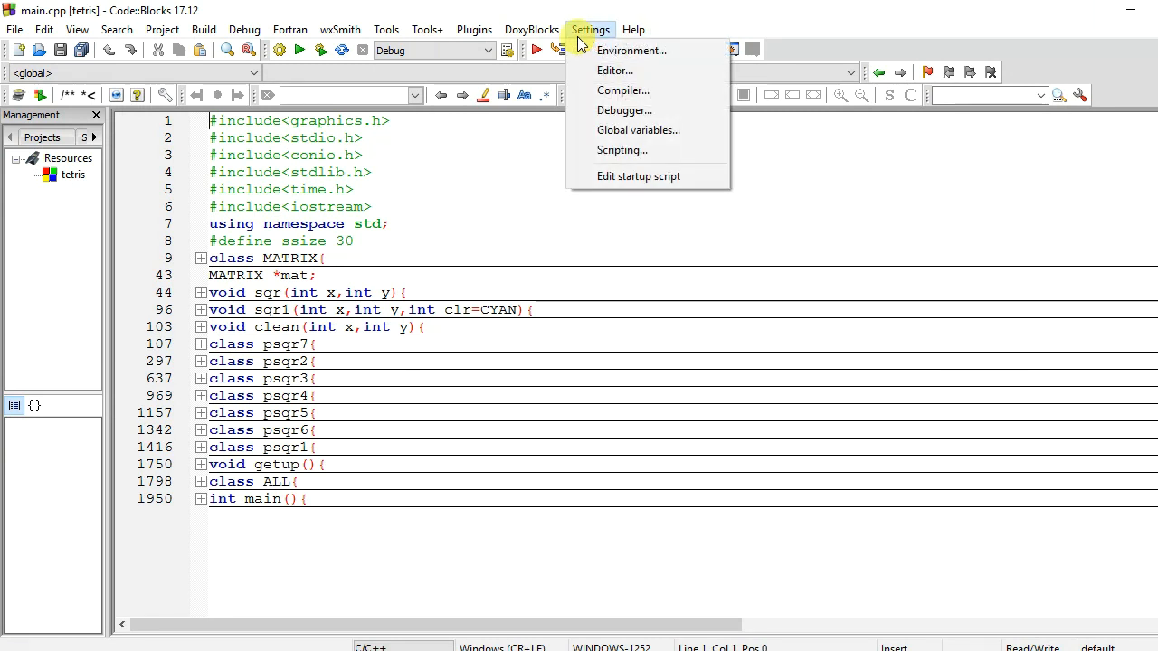
click(633, 95)
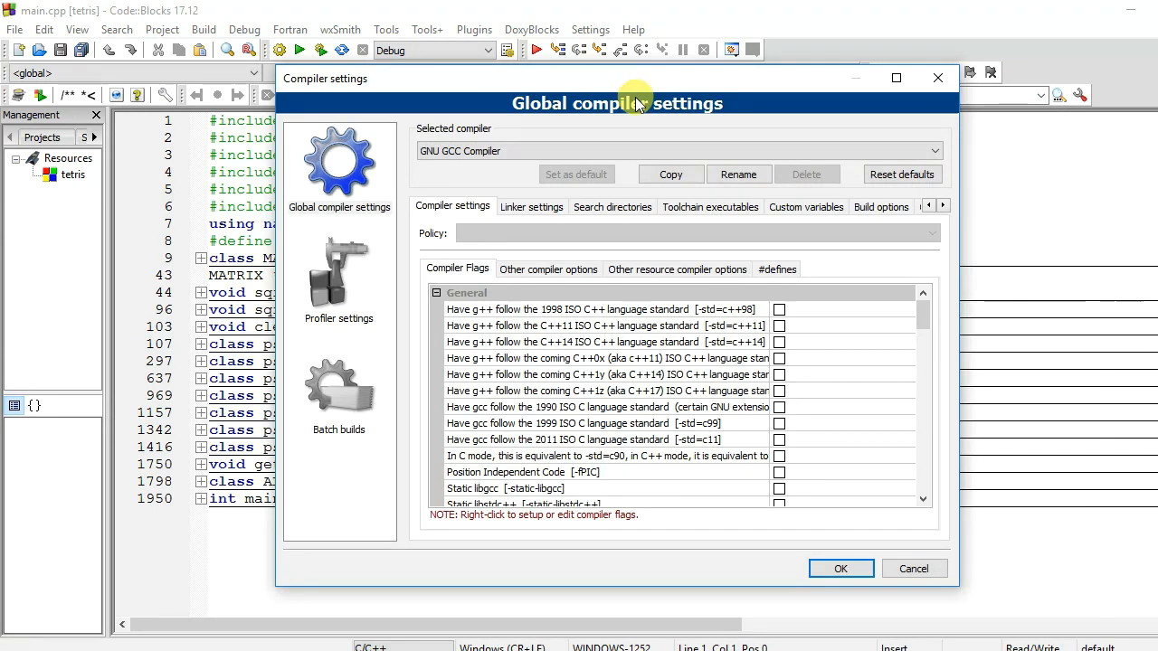
mouse_move(572, 243)
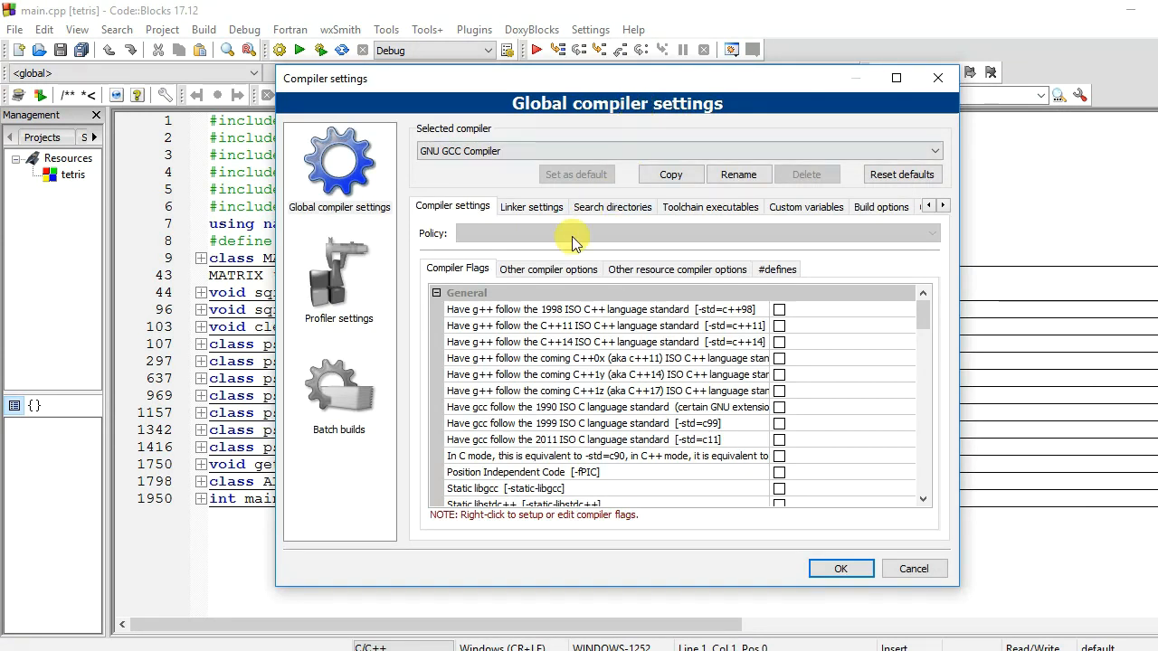
View Linker settings showing libbgi.a and the -lbgi, -lgdi32 linker options
click(532, 206)
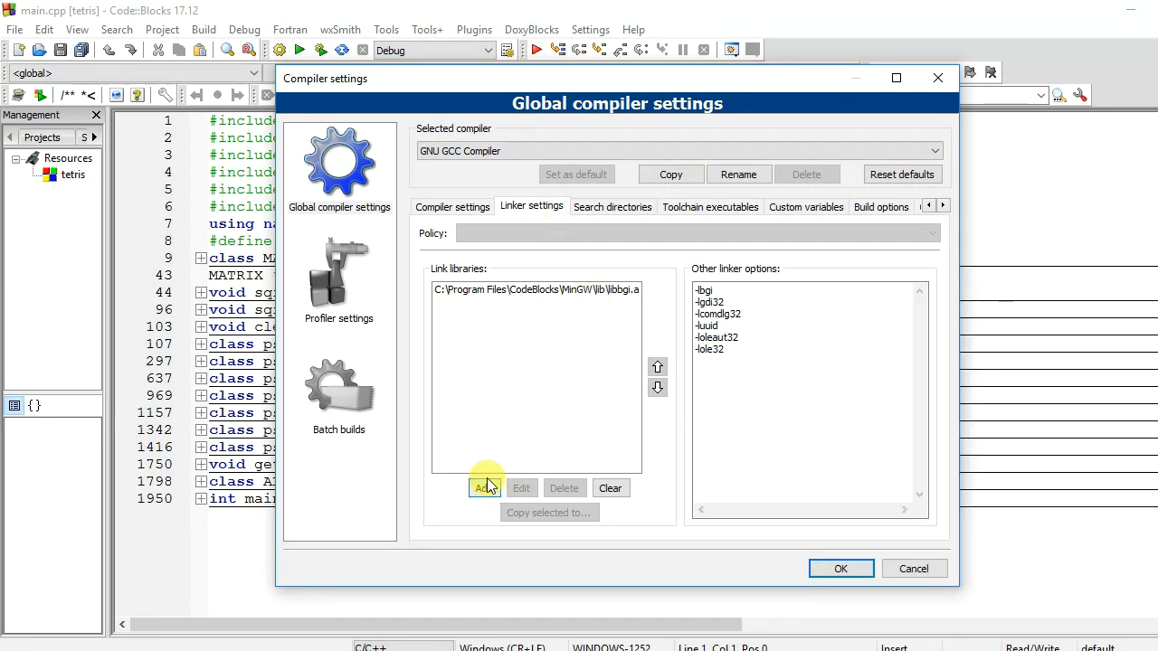
click(483, 487)
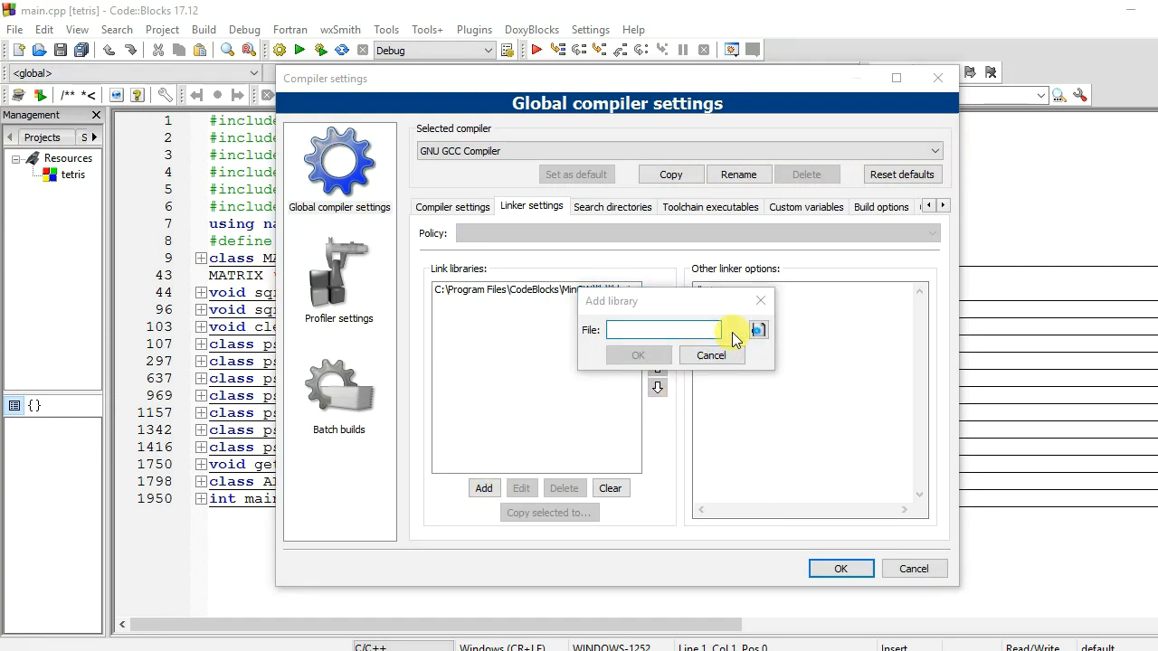
click(758, 330)
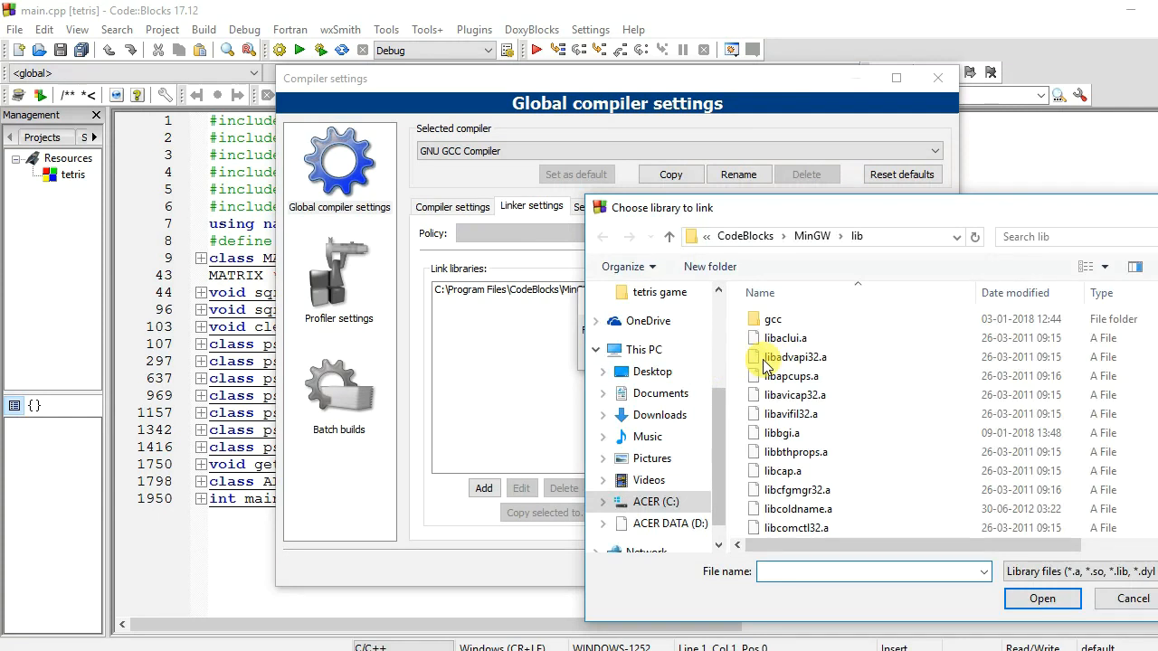
click(784, 337)
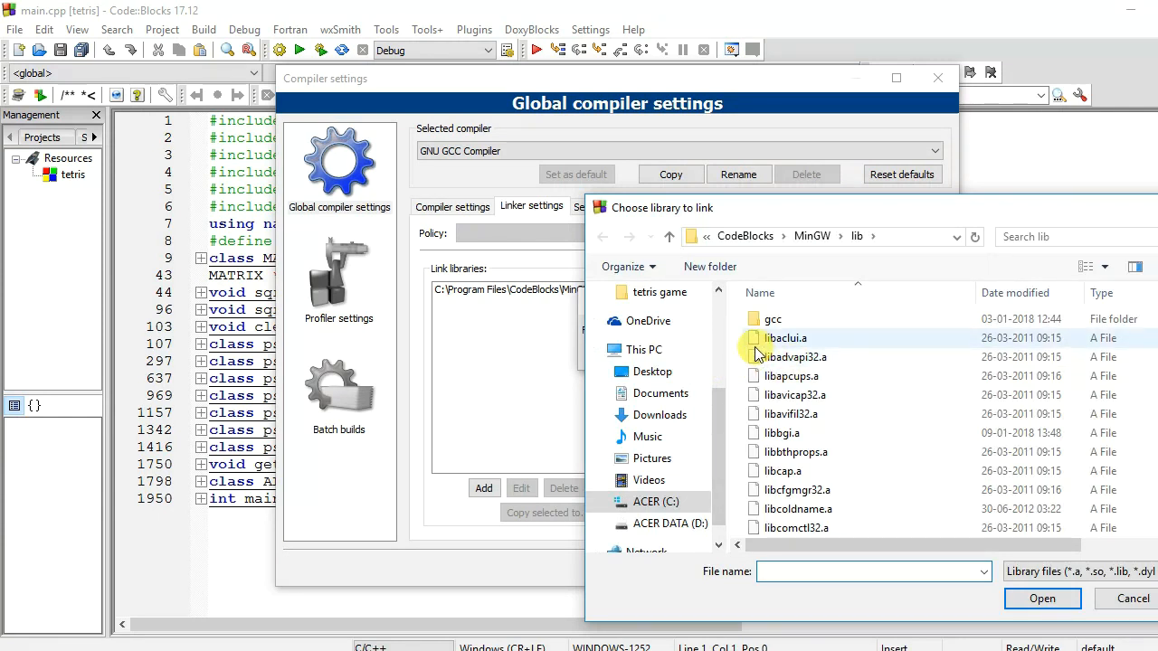
mouse_move(900, 432)
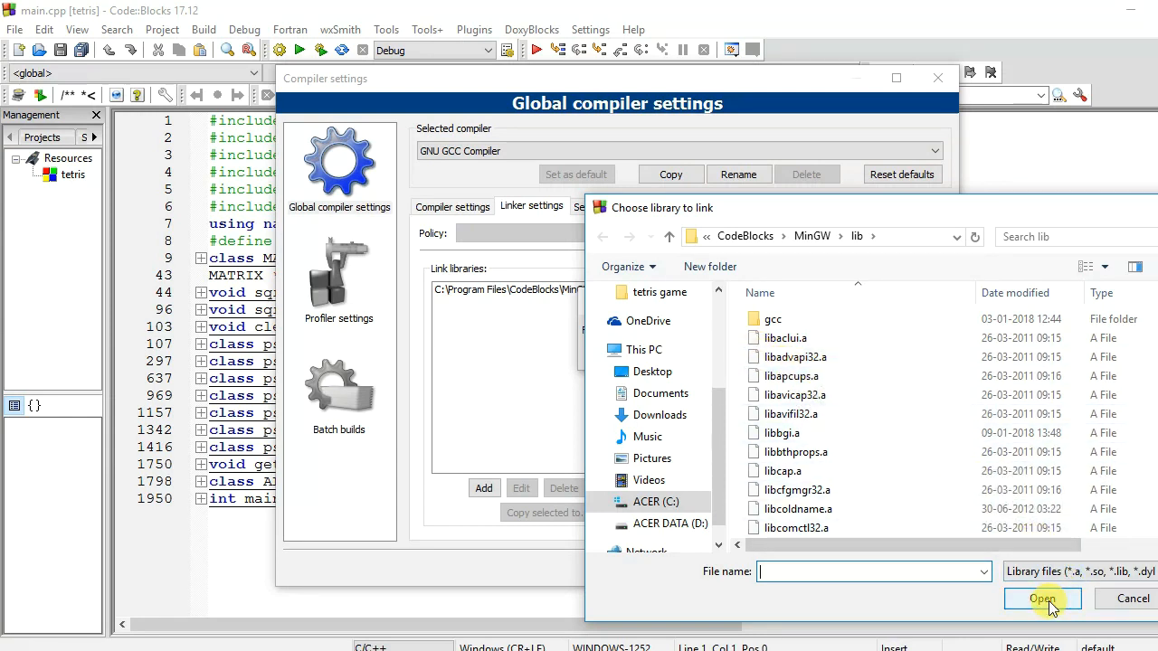
click(781, 433)
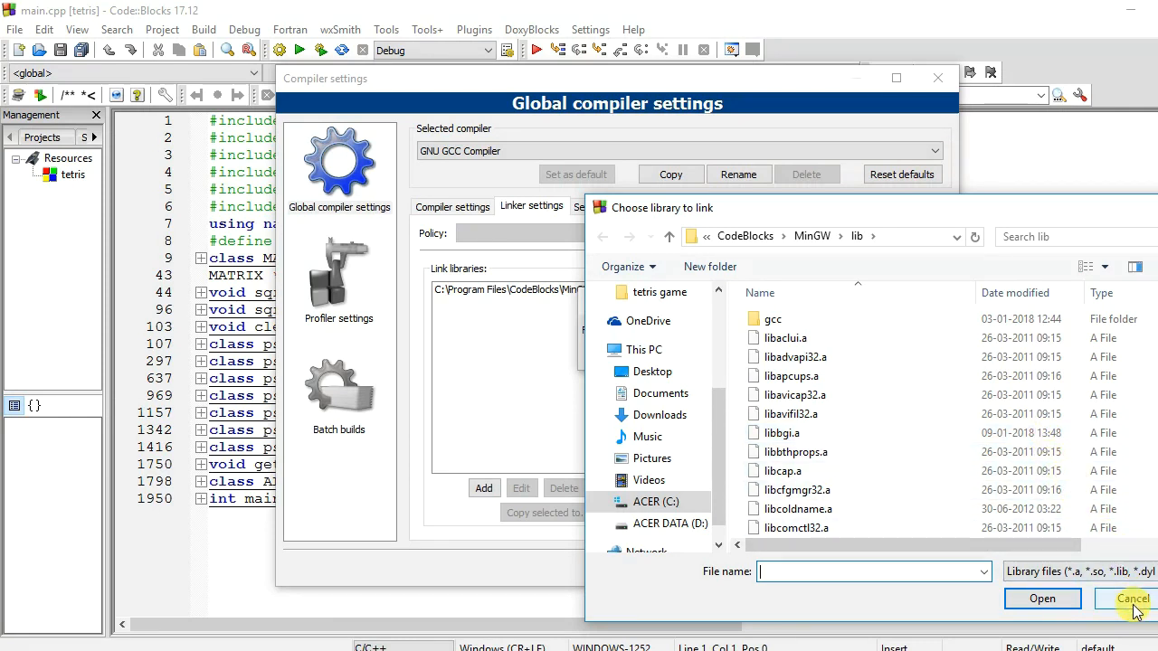
click(1132, 598)
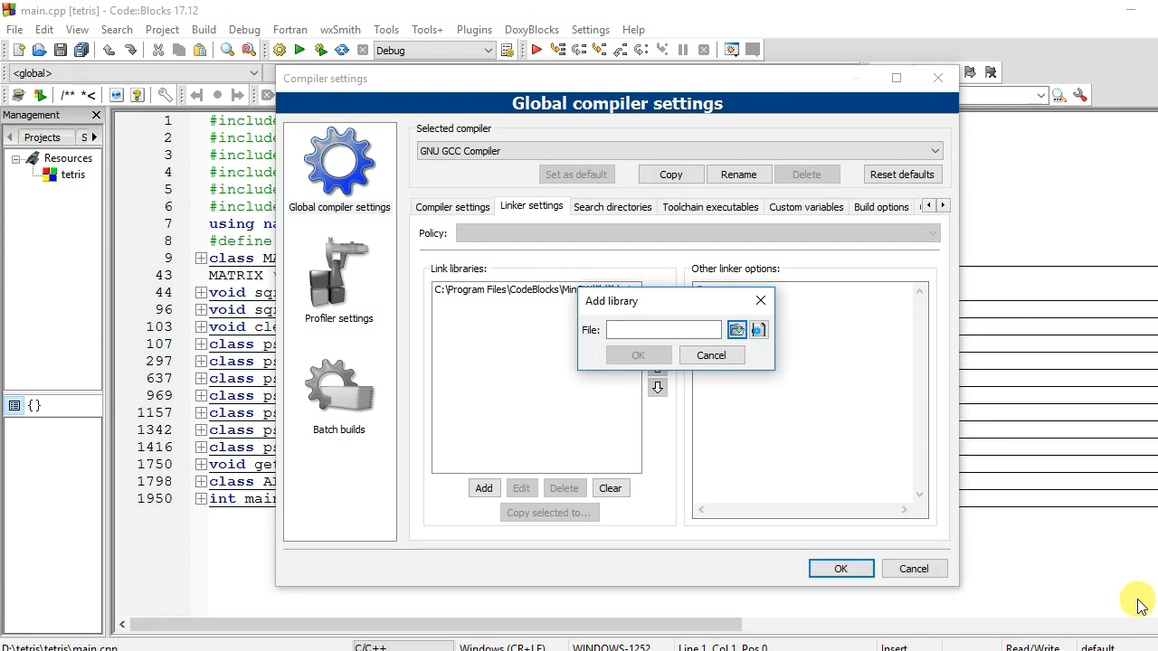
click(639, 355)
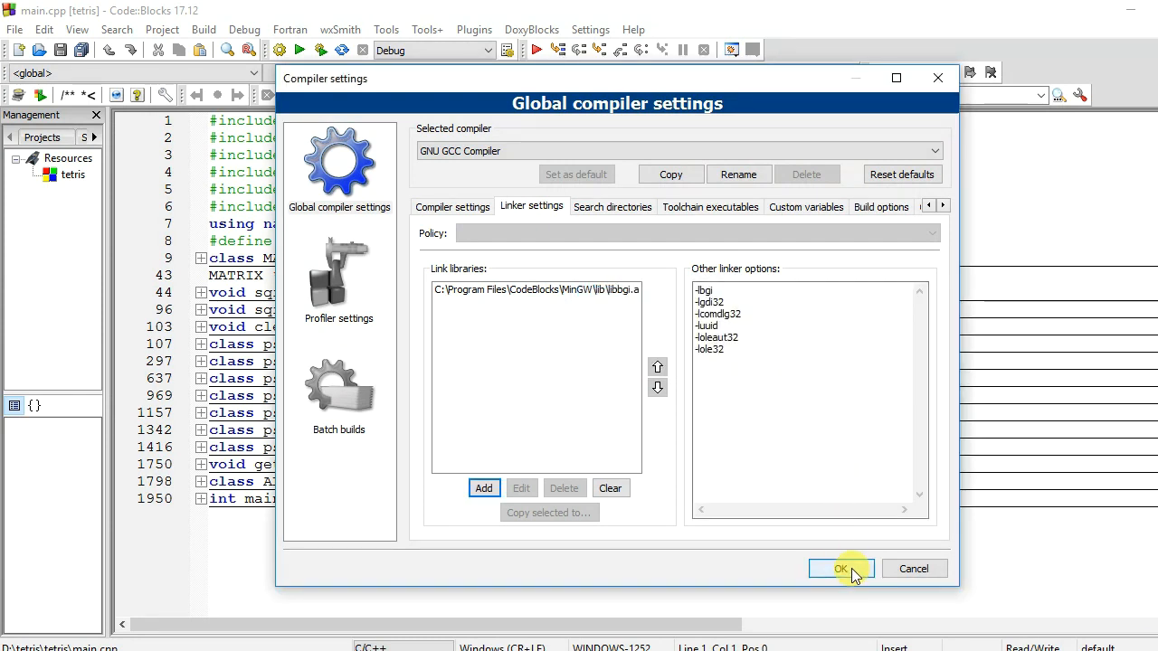
mouse_move(879, 548)
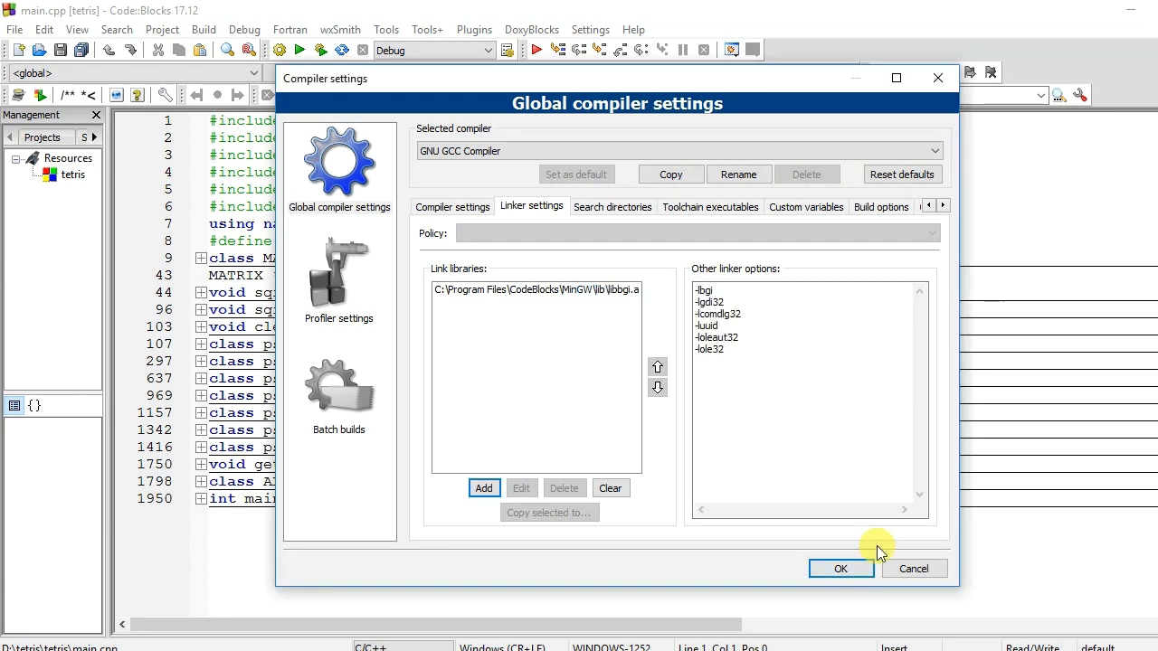
Confirm the compiler settings with OK and rebuild and run the Tetris game
click(840, 568)
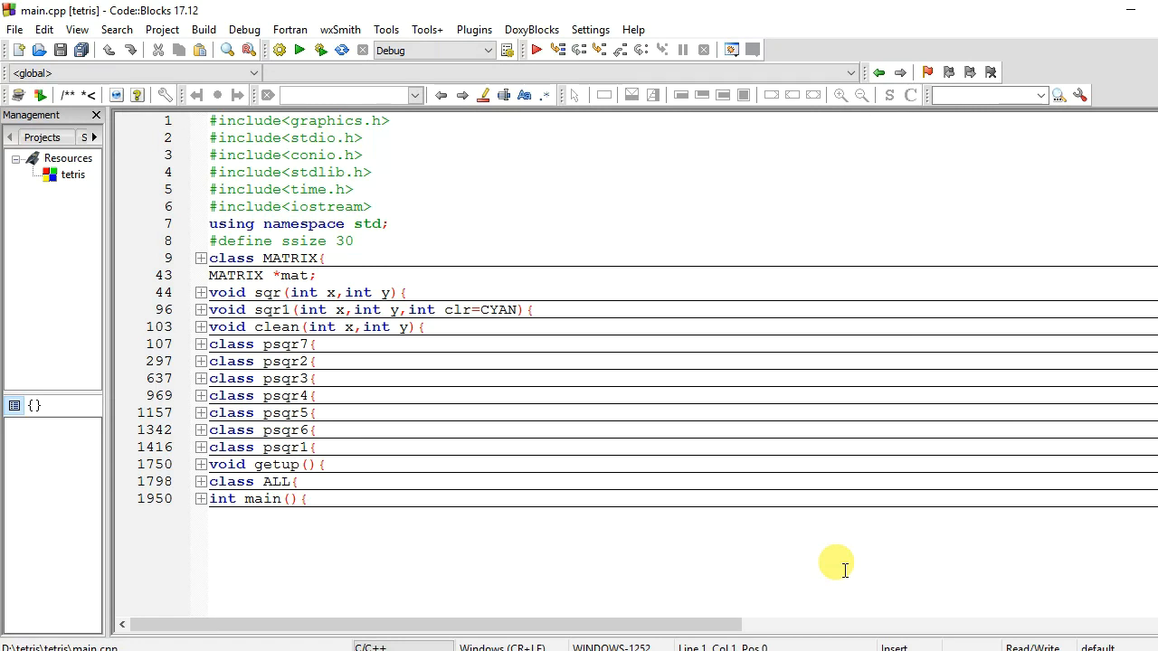
mouse_move(710, 466)
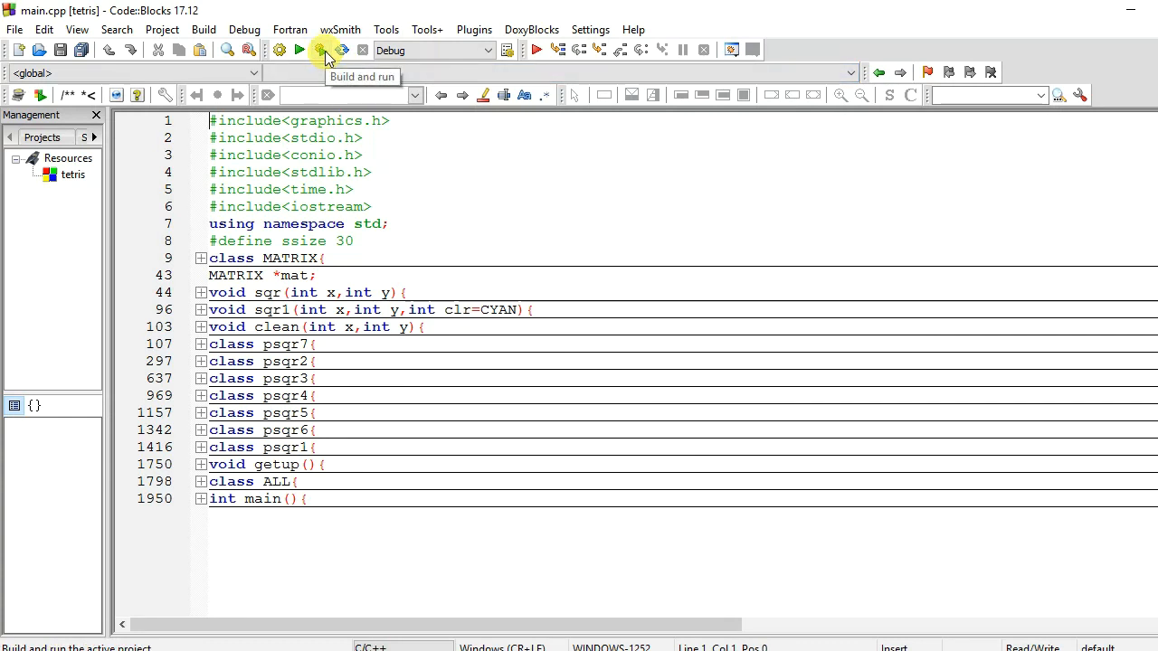
click(319, 50)
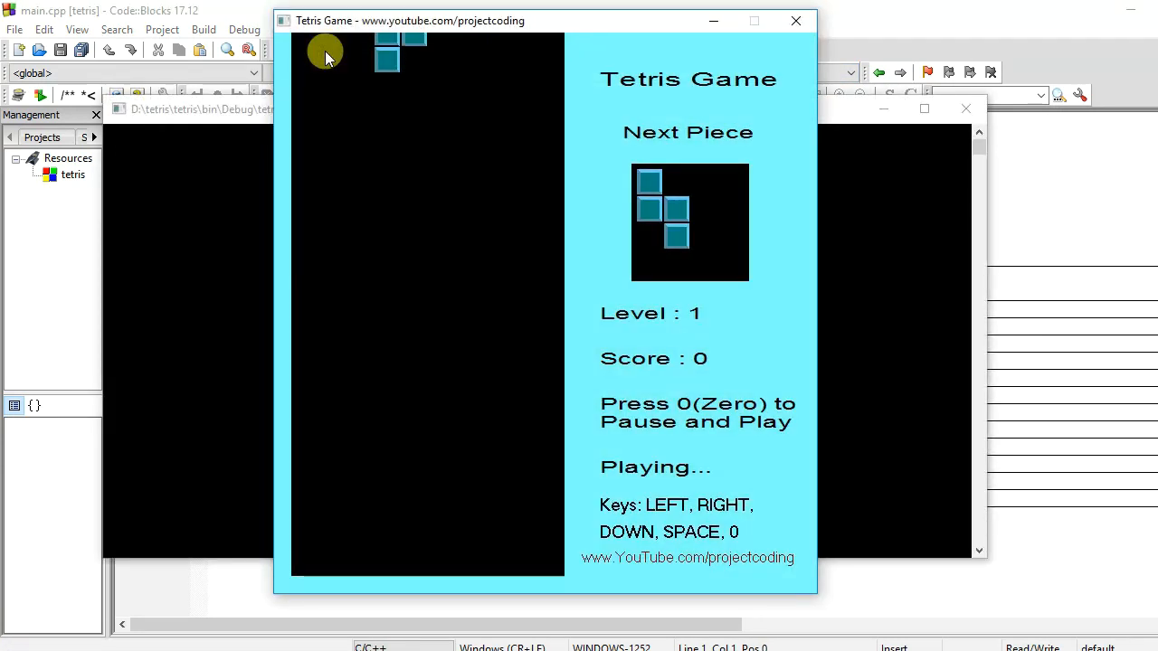